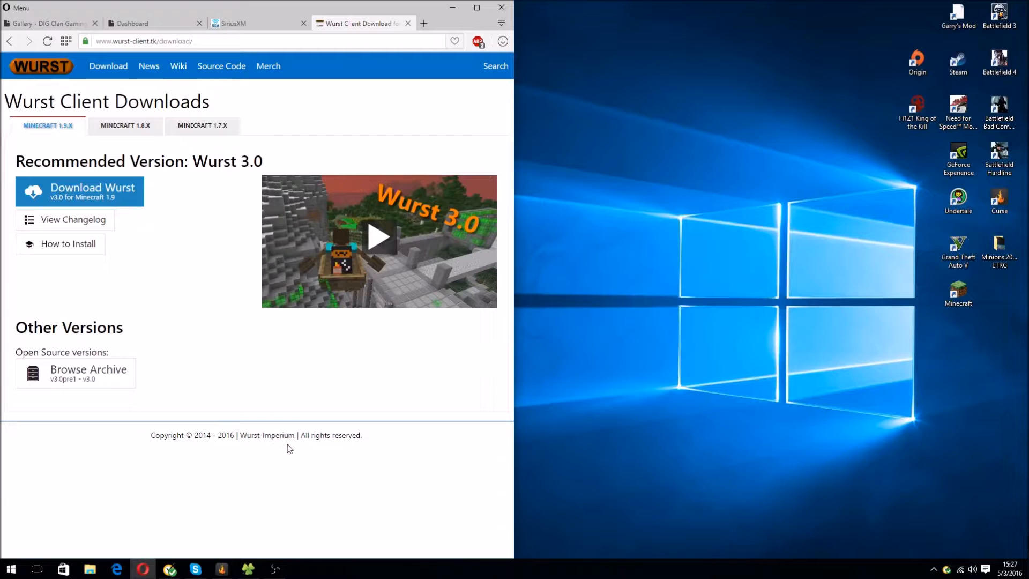
{"action": "mouse_move", "coordinate": [164, 299]}
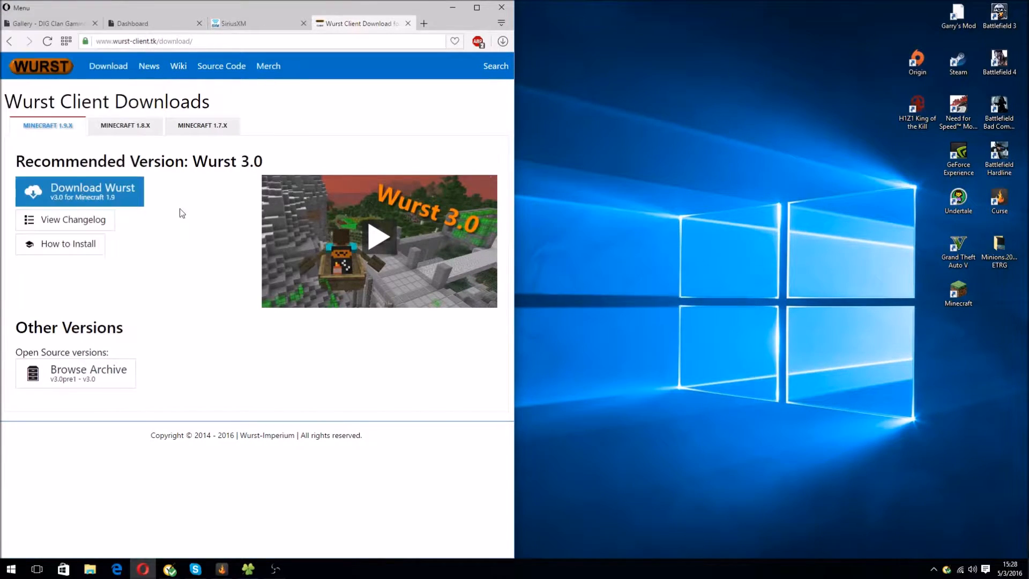
{"action": "mouse_move", "coordinate": [79, 191]}
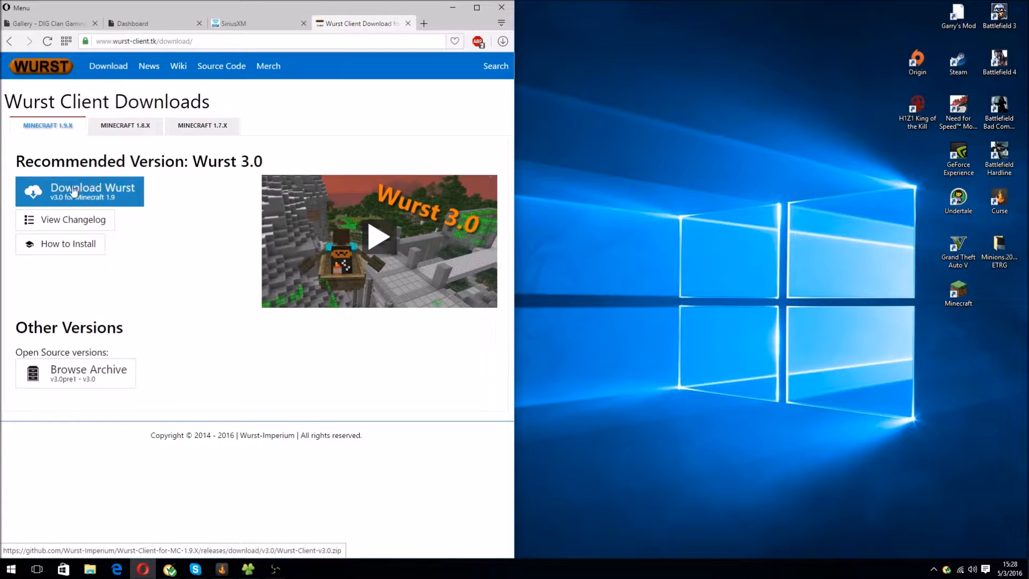
Download the Wurst v3.0 zip for Minecraft 1.9 to the desktop.
{"action": "left_click", "coordinate": [79, 191]}
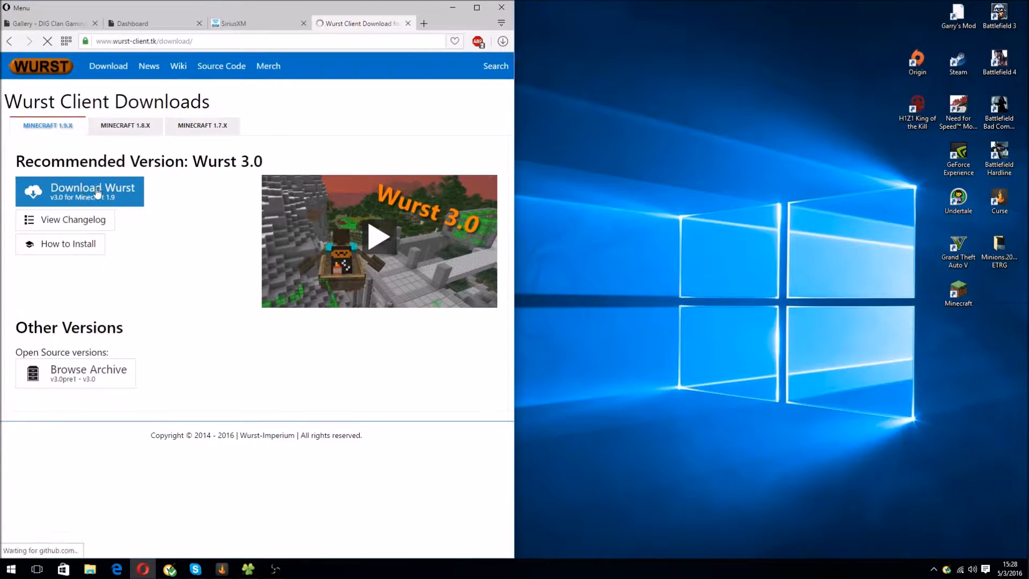
{"action": "left_click", "coordinate": [92, 191]}
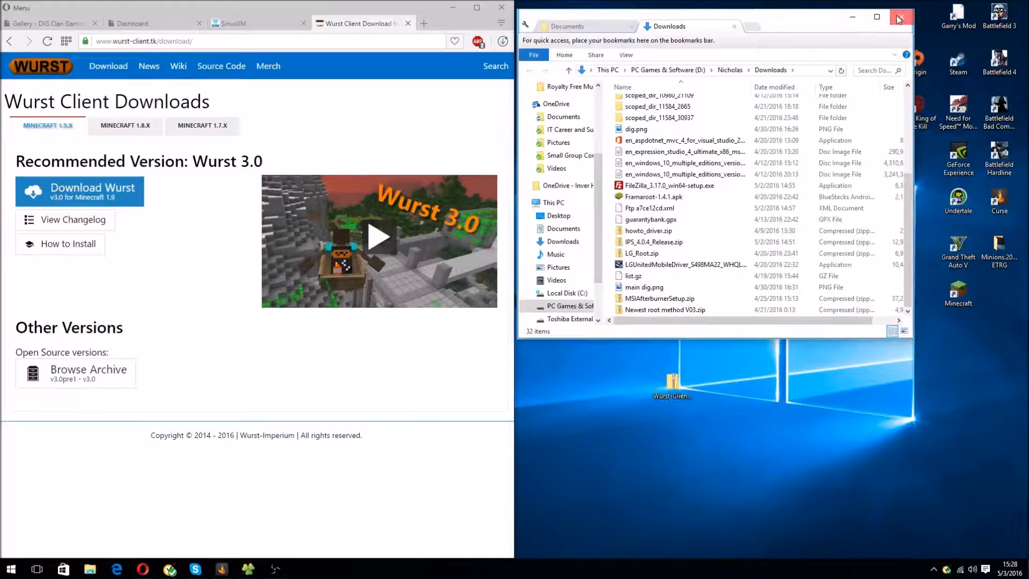
Confirm the launcher profile uses release 1.9 and open the .minecraft game directory.
{"action": "left_click", "coordinate": [10, 568]}
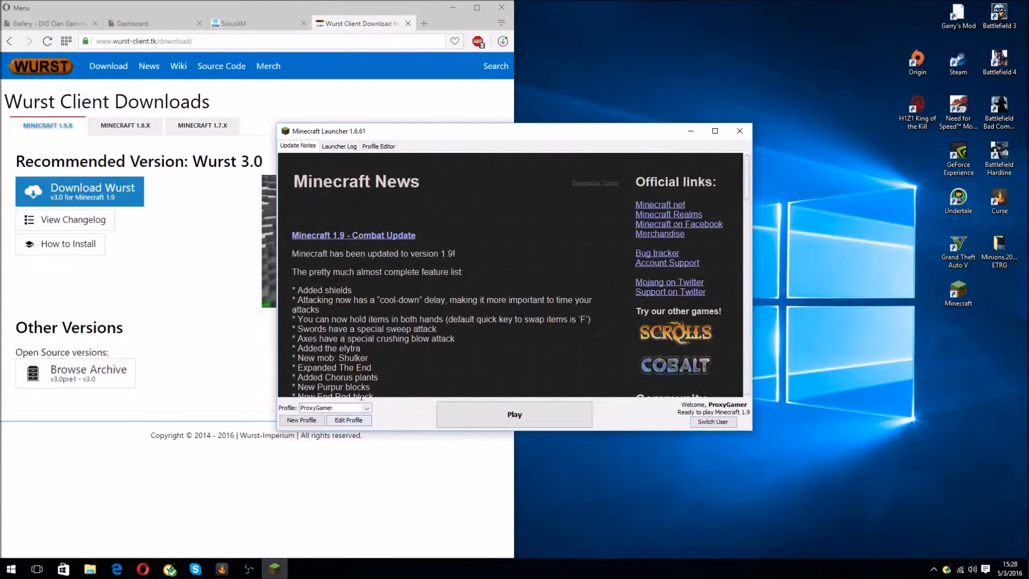
{"action": "left_click", "coordinate": [349, 420]}
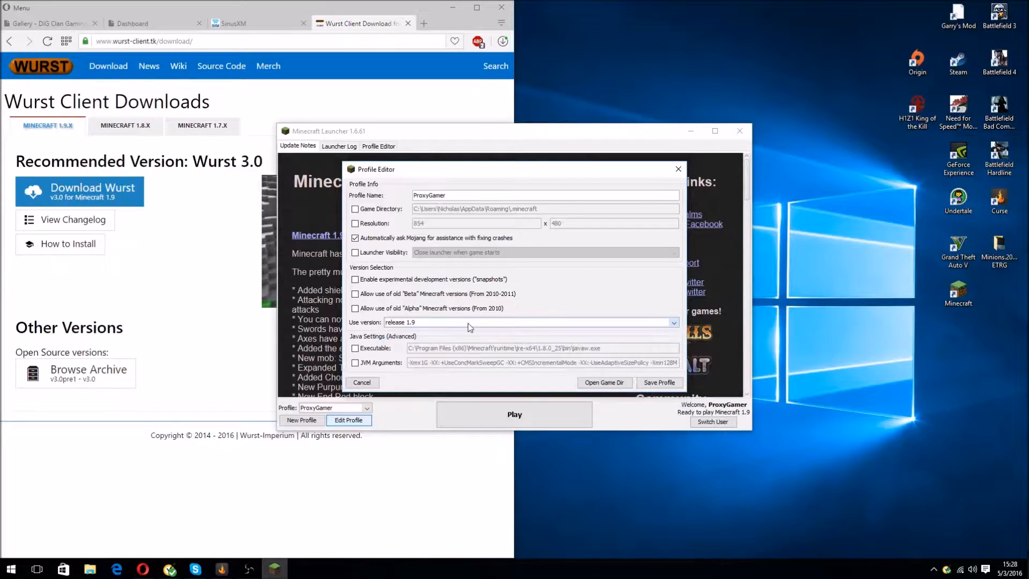
{"action": "left_click", "coordinate": [673, 322]}
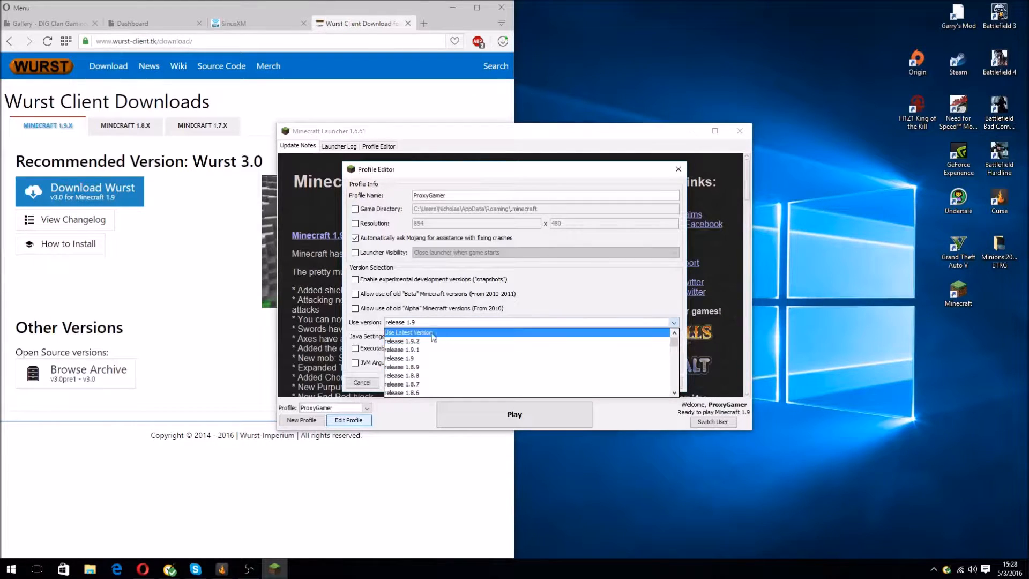
{"action": "mouse_move", "coordinate": [424, 358]}
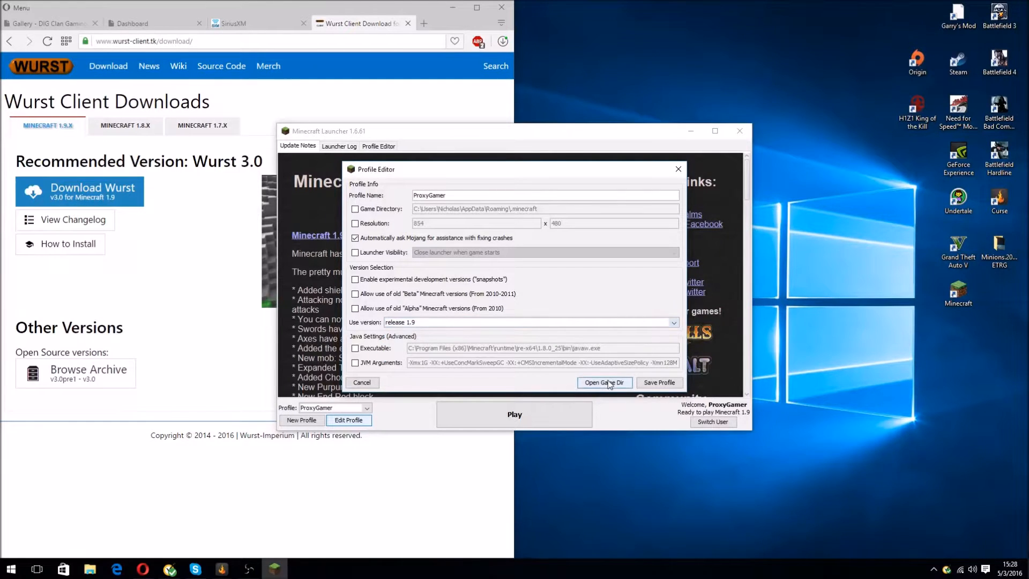
{"action": "left_click", "coordinate": [604, 382]}
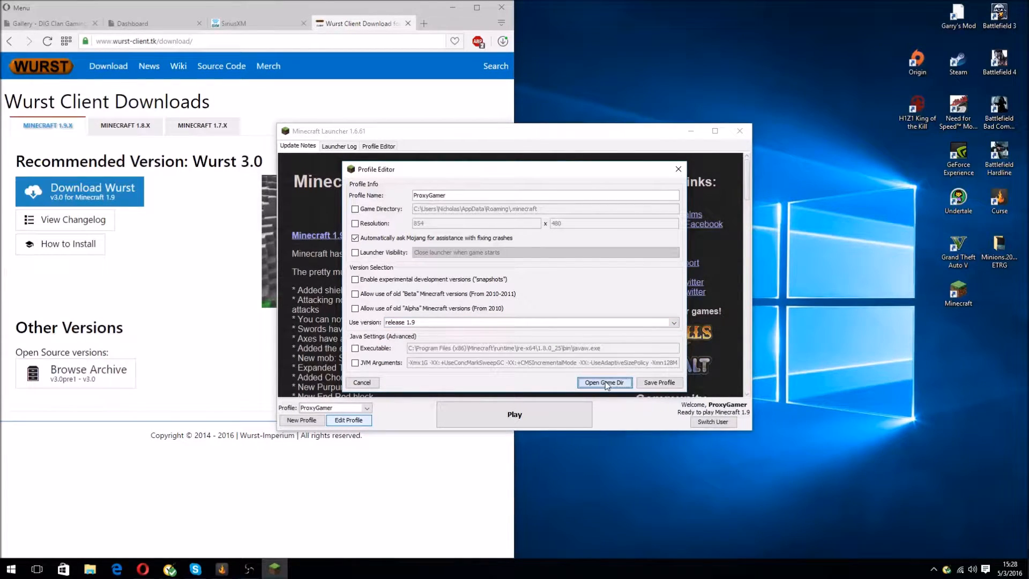
{"action": "left_click", "coordinate": [604, 383]}
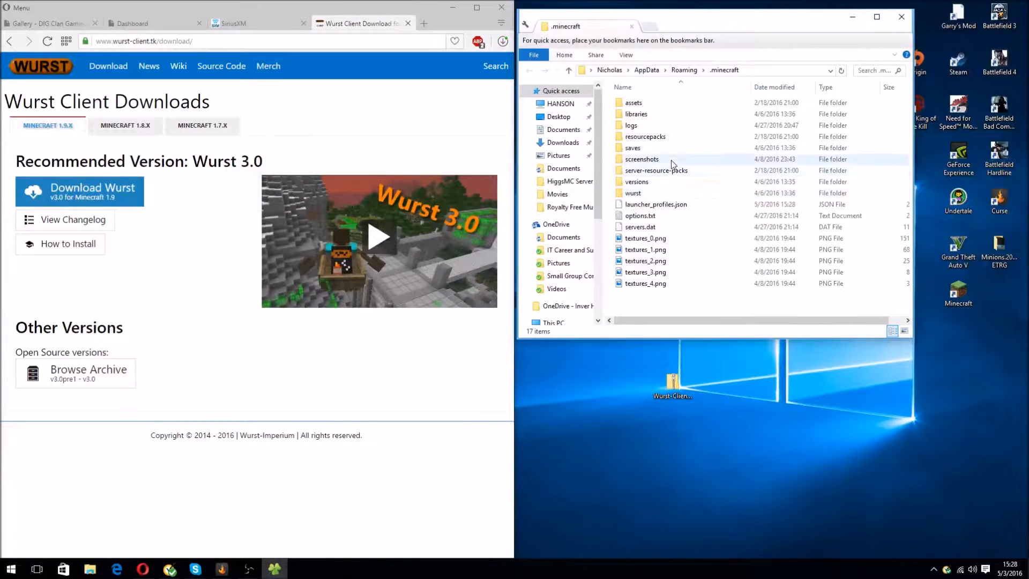
Open .minecraft's versions folder and the downloaded Wurst zip from the desktop.
{"action": "left_click", "coordinate": [636, 181]}
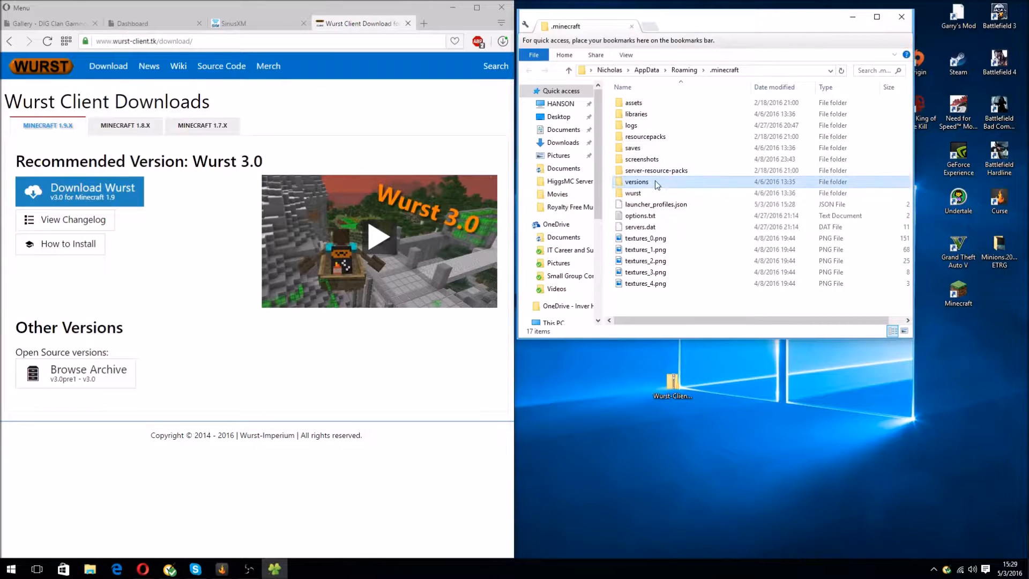
{"action": "double_click", "coordinate": [635, 181]}
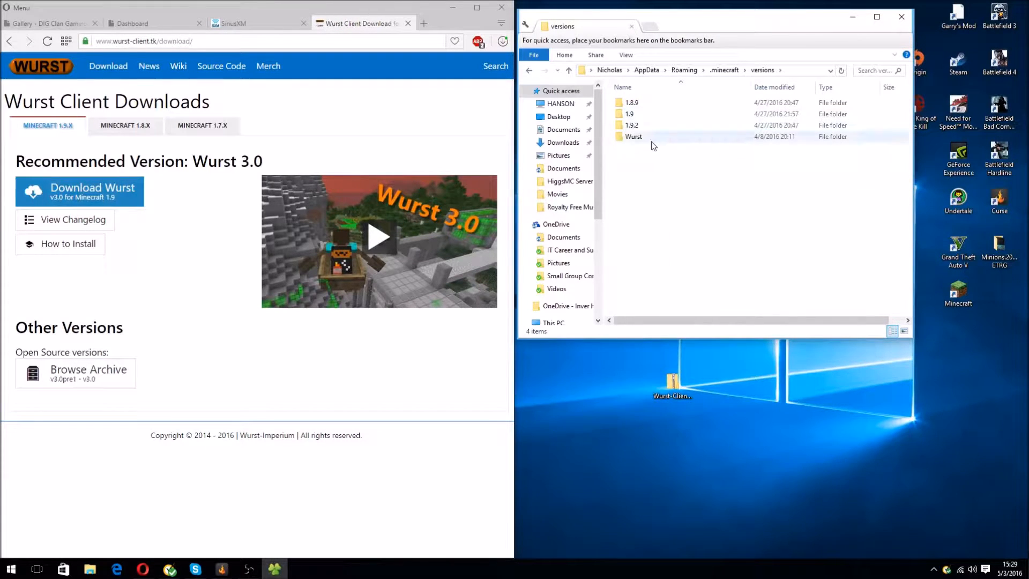
{"action": "left_click", "coordinate": [632, 137]}
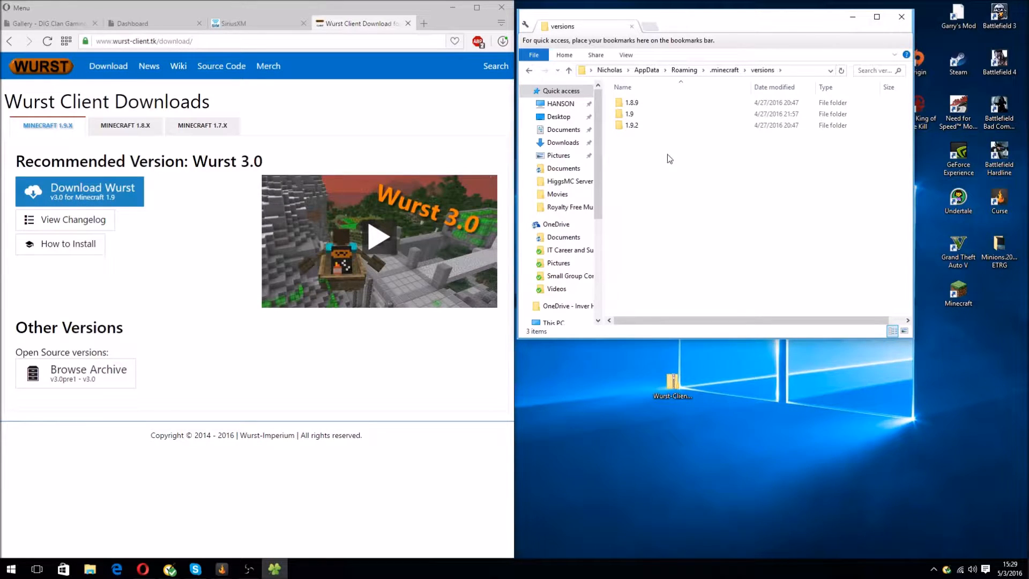
{"action": "left_click", "coordinate": [671, 381]}
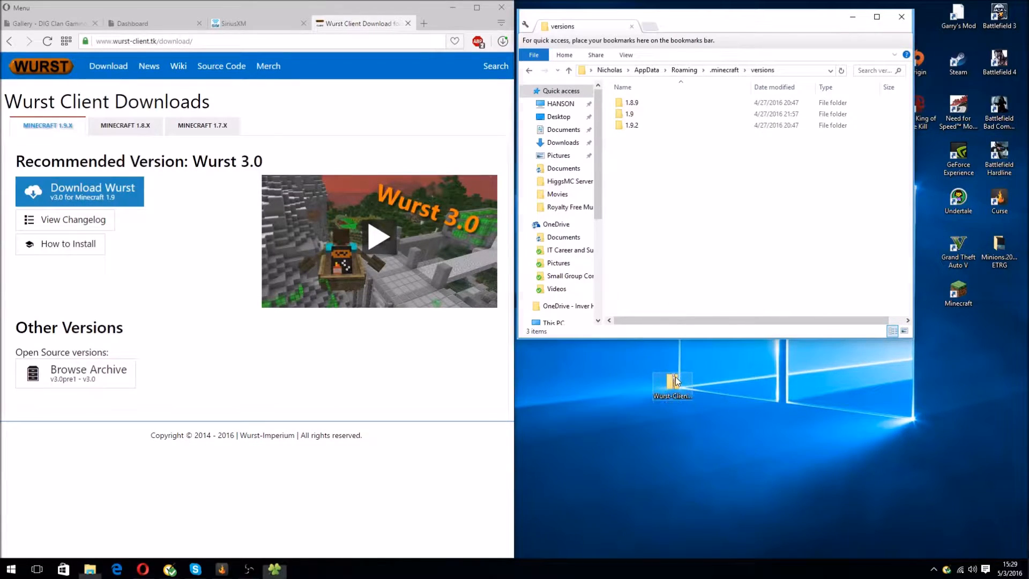
{"action": "double_click", "coordinate": [672, 380]}
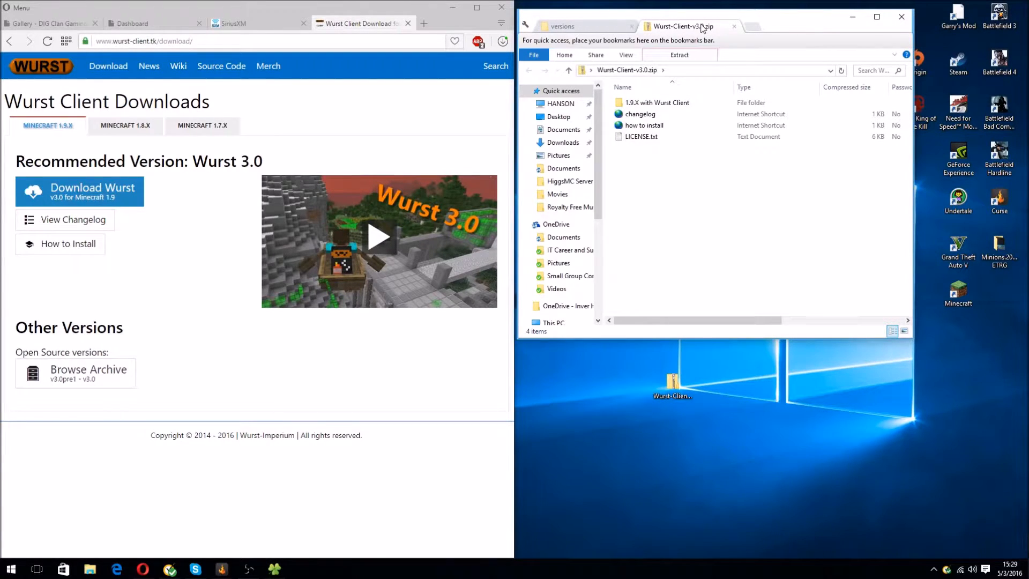
{"action": "left_click", "coordinate": [643, 126]}
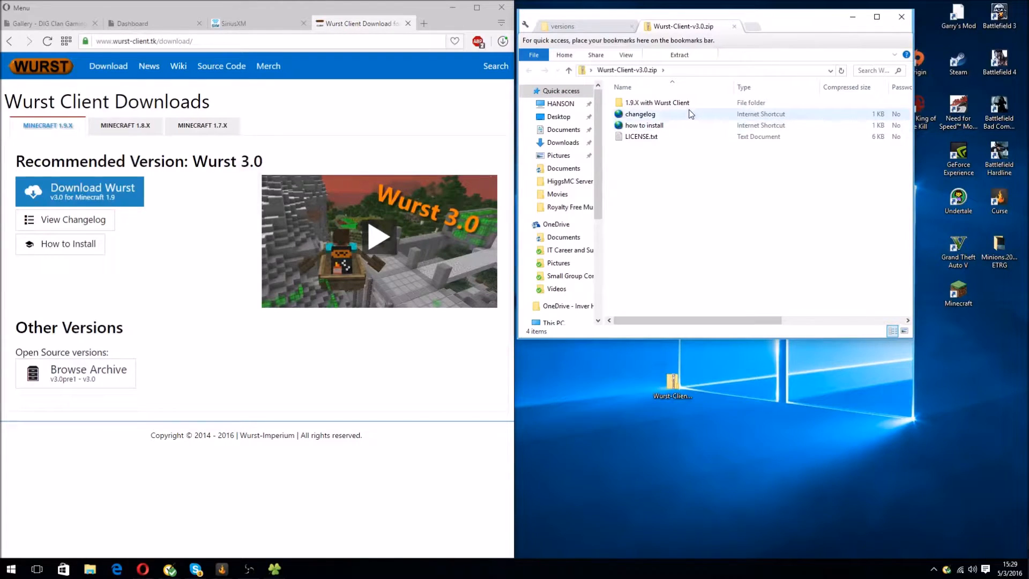
{"action": "double_click", "coordinate": [657, 102]}
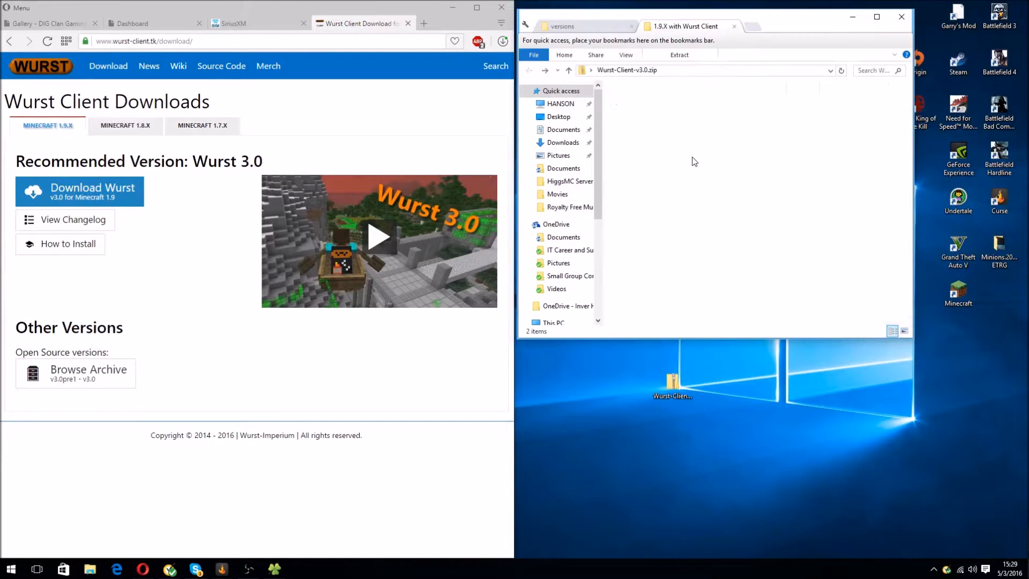
Paste the '1.9.X with Wurst Client' folder with its jar and json into versions.
{"action": "right_click", "coordinate": [656, 102]}
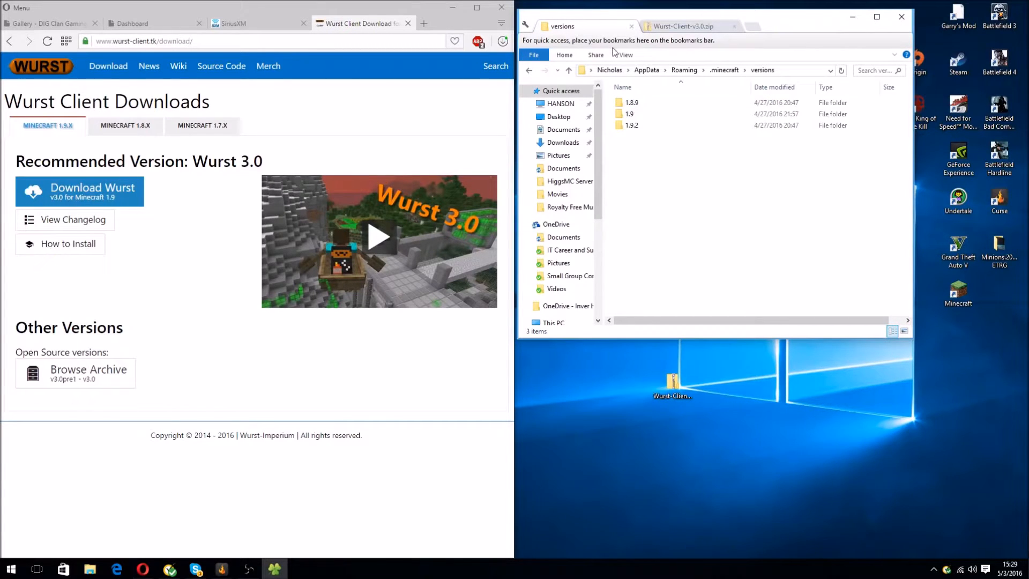
{"action": "right_click", "coordinate": [679, 242]}
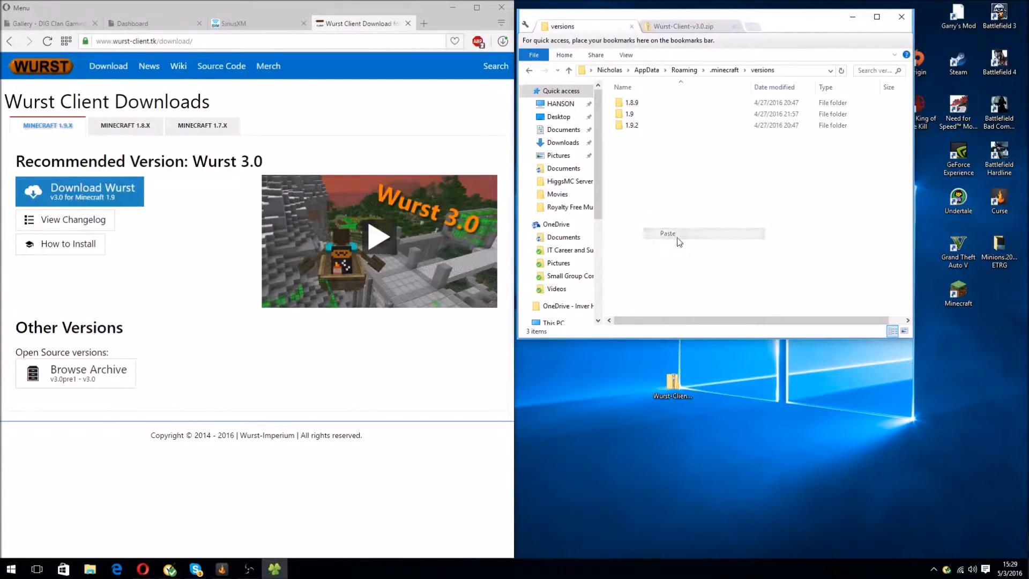
{"action": "left_click", "coordinate": [667, 234]}
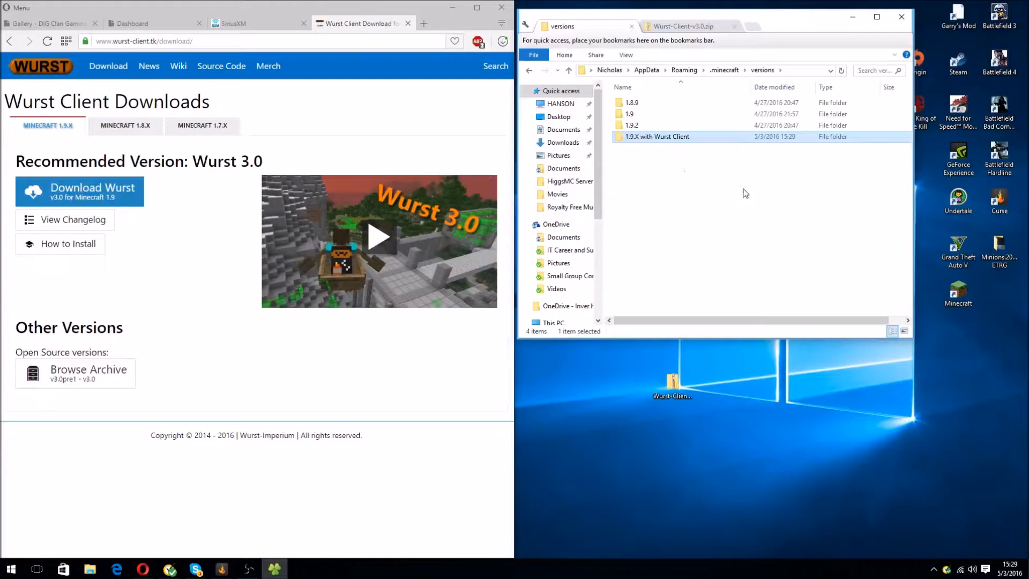
{"action": "double_click", "coordinate": [655, 136]}
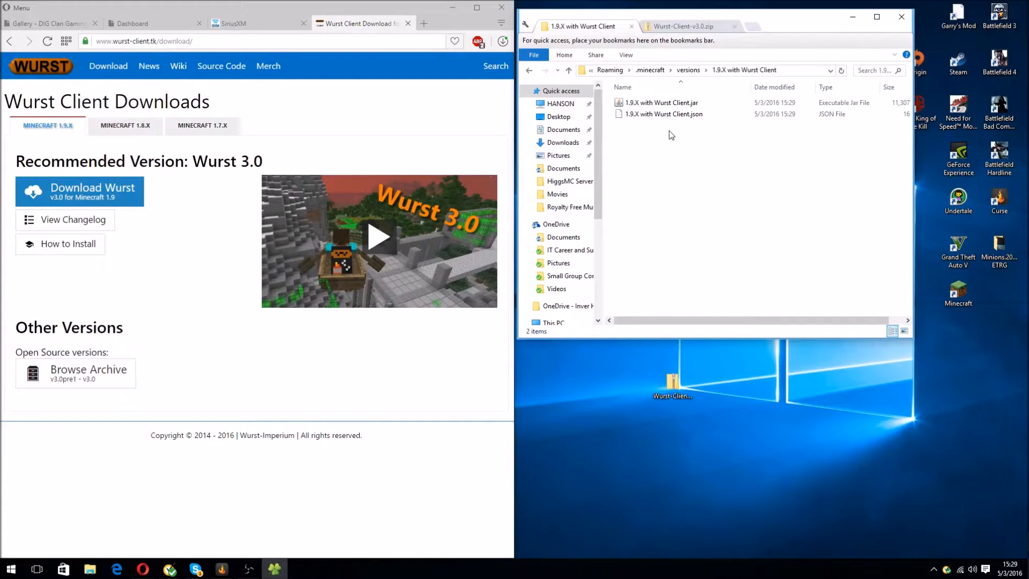
{"action": "mouse_move", "coordinate": [663, 114]}
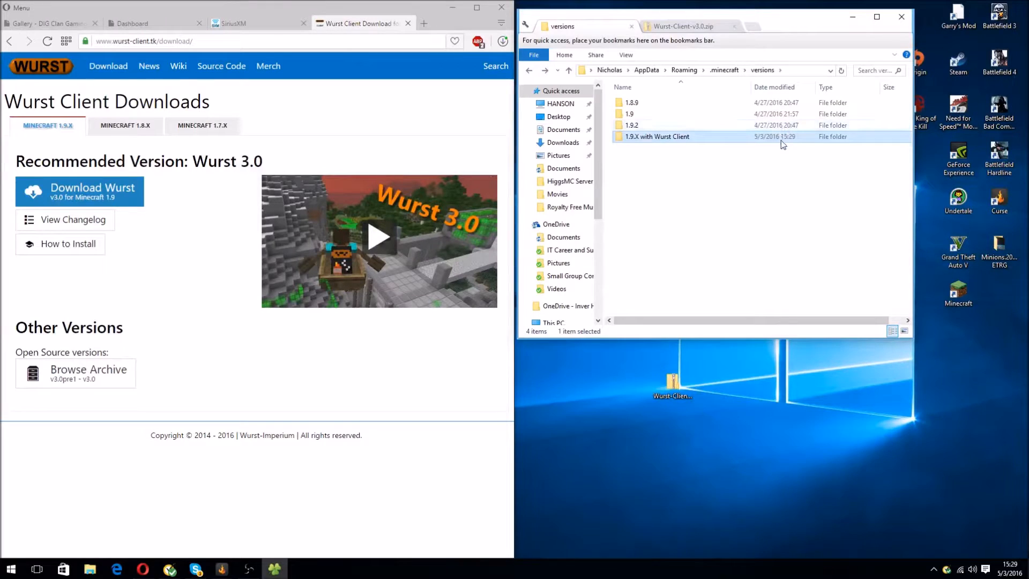
{"action": "double_click", "coordinate": [658, 136]}
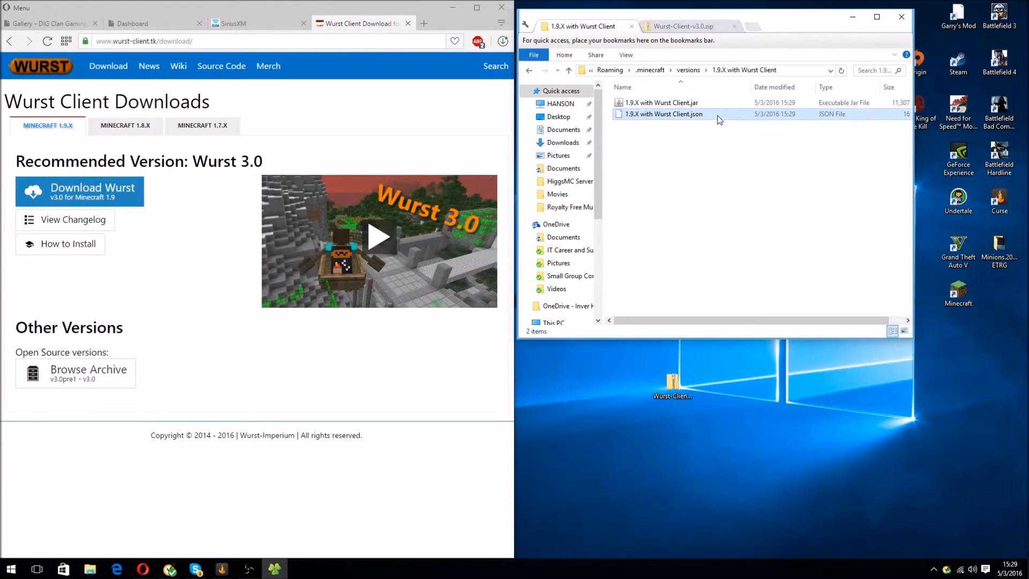
{"action": "double_click", "coordinate": [663, 113]}
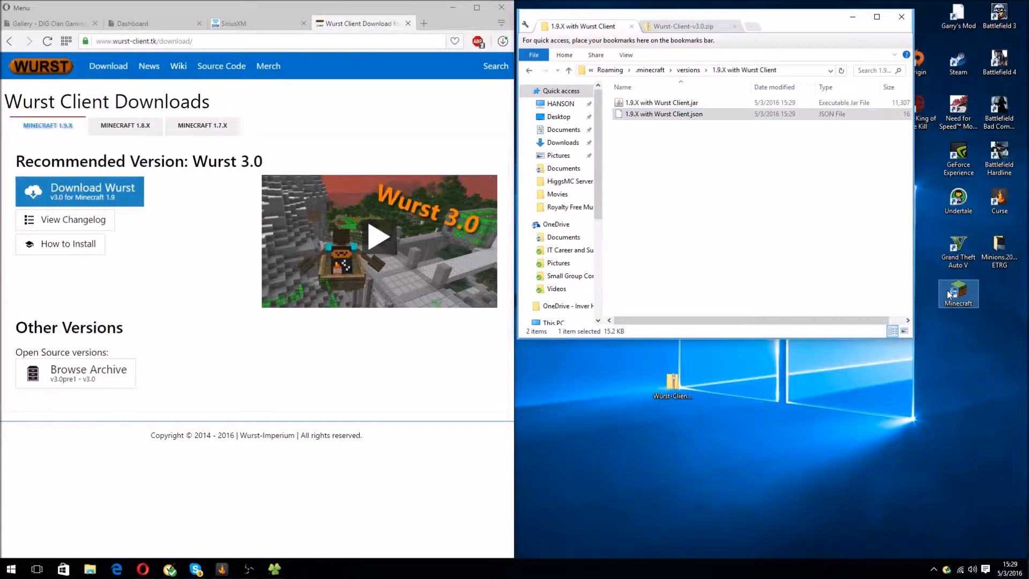
Relaunch Minecraft from the desktop shortcut.
{"action": "double_click", "coordinate": [958, 293]}
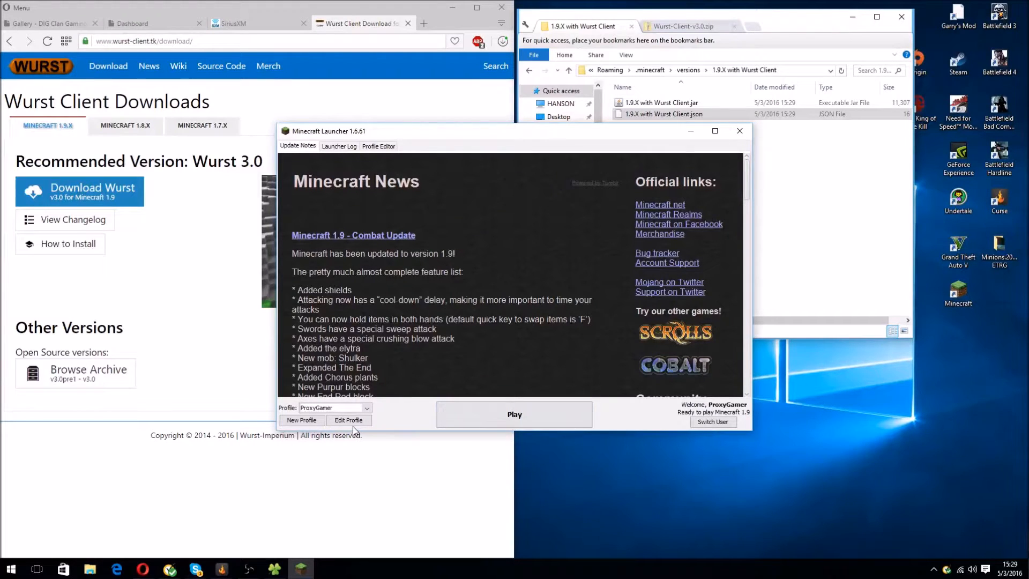
Switch the profile to 'release 1.9.X with Wurst Client' and click Play.
{"action": "left_click", "coordinate": [349, 420]}
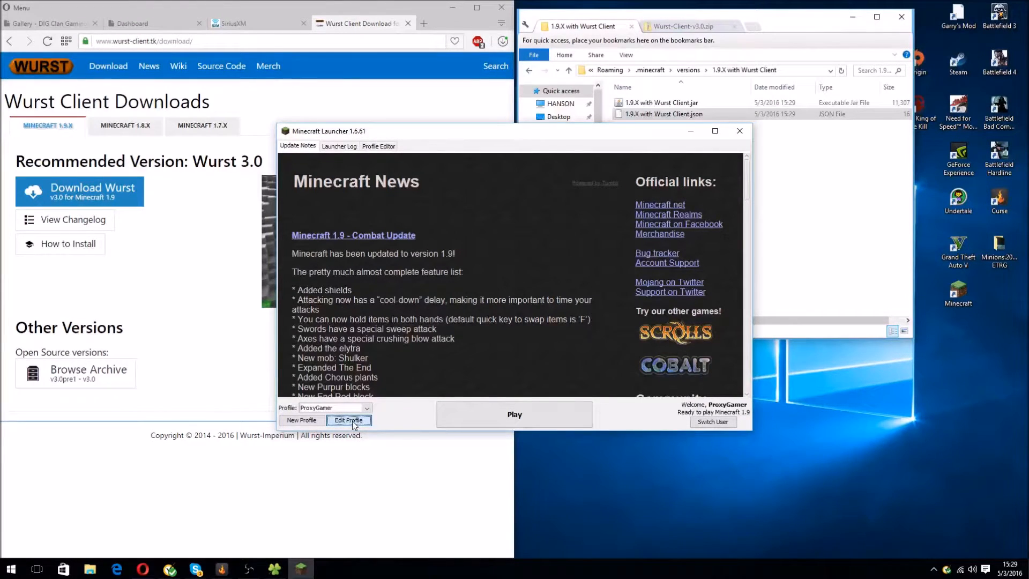
{"action": "left_click", "coordinate": [349, 420]}
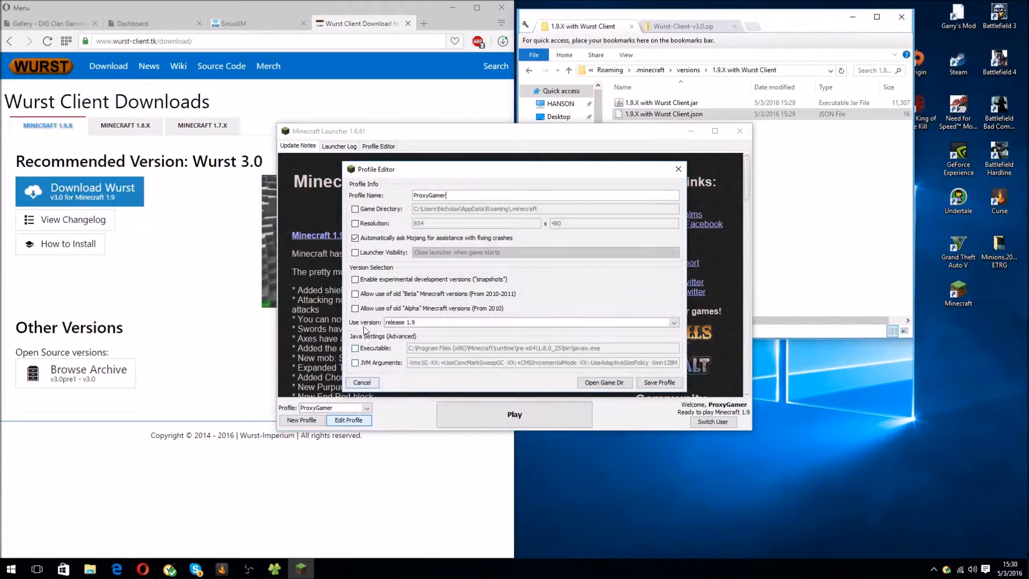
{"action": "left_click", "coordinate": [673, 322]}
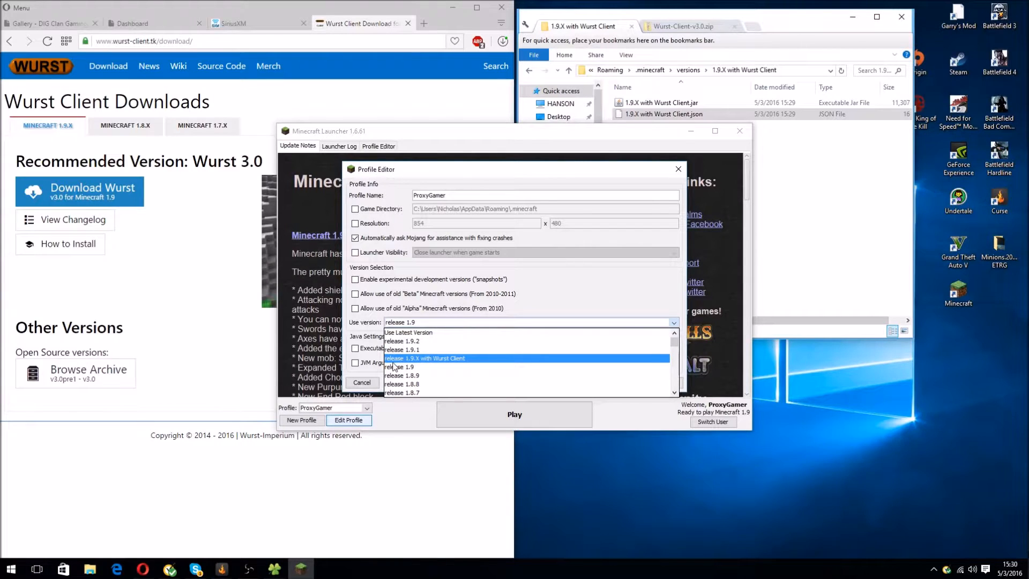
{"action": "left_click", "coordinate": [425, 358]}
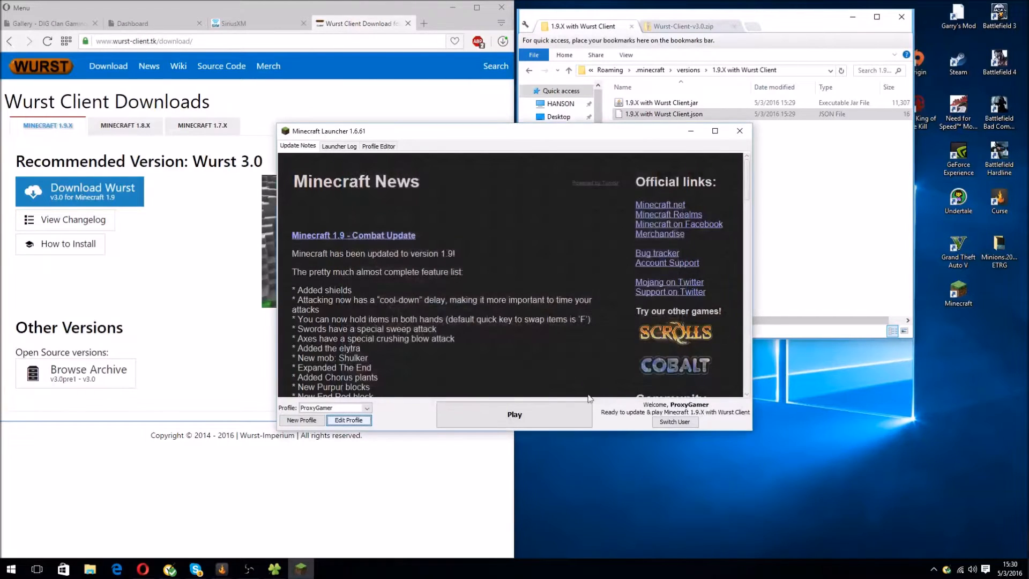
{"action": "left_click", "coordinate": [514, 414]}
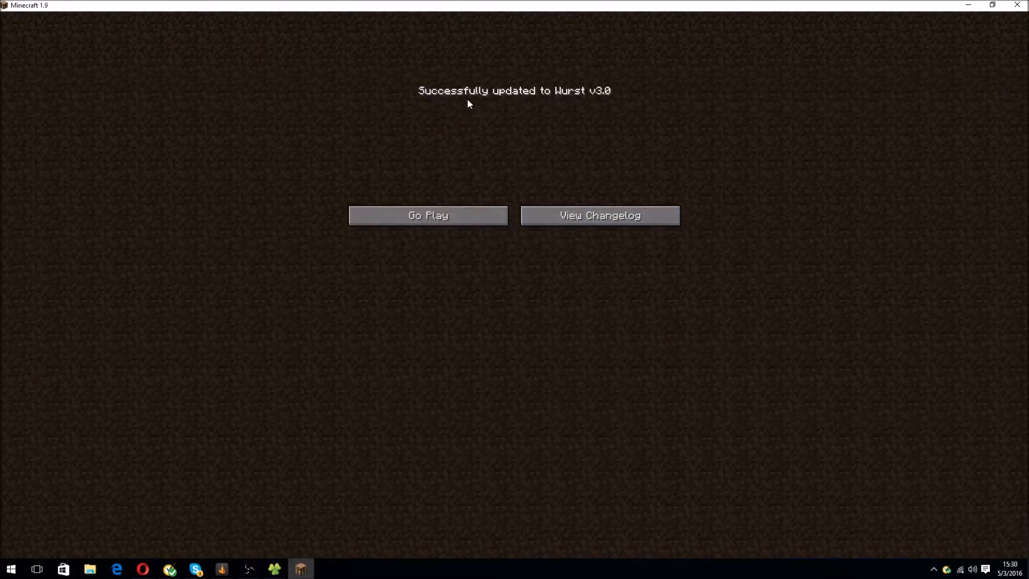
{"action": "mouse_move", "coordinate": [560, 186]}
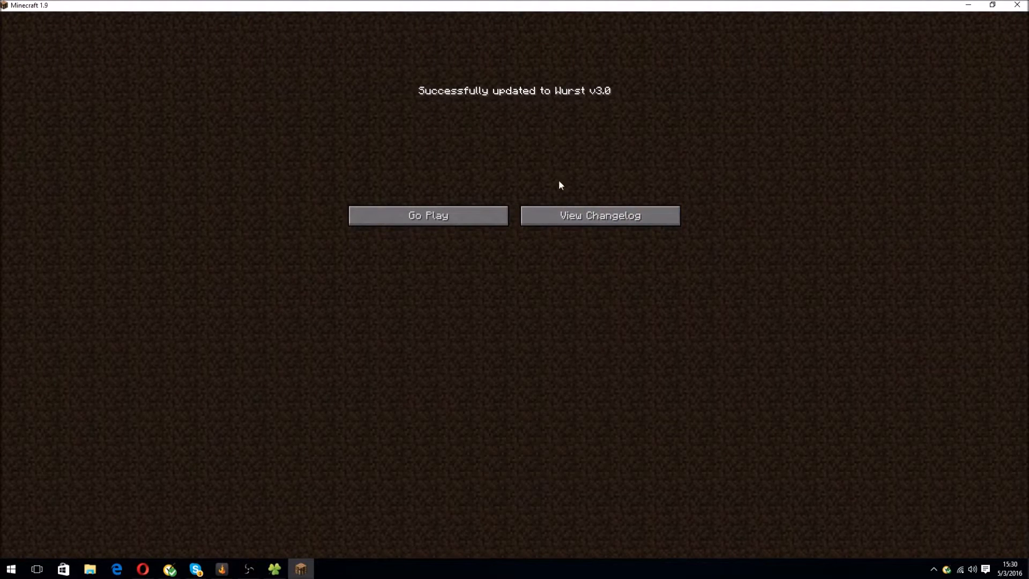
Dismiss the Wurst v3.0 update notice and create a new Singleplayer world named New World.
{"action": "left_click", "coordinate": [599, 215]}
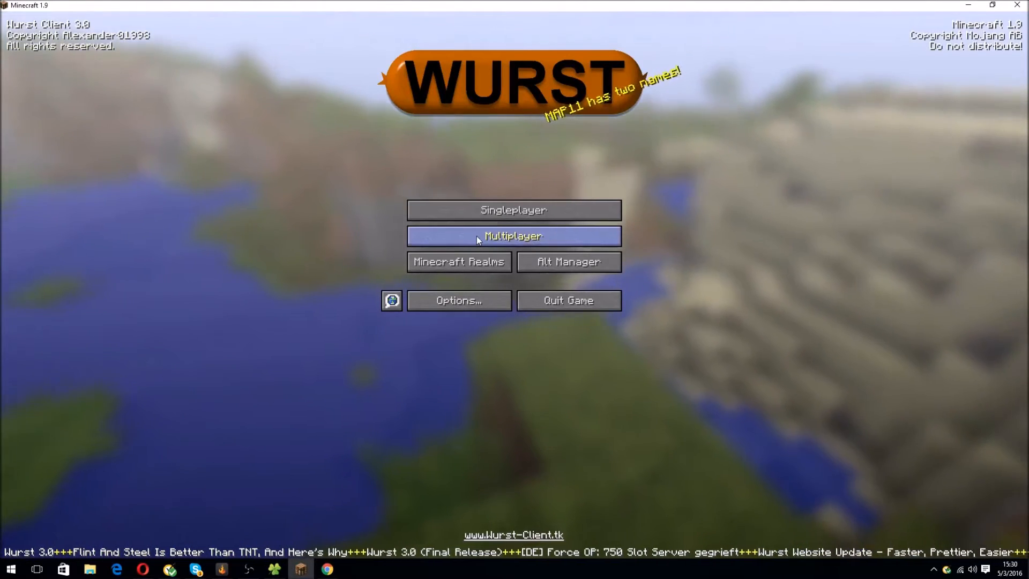
{"action": "mouse_move", "coordinate": [716, 36]}
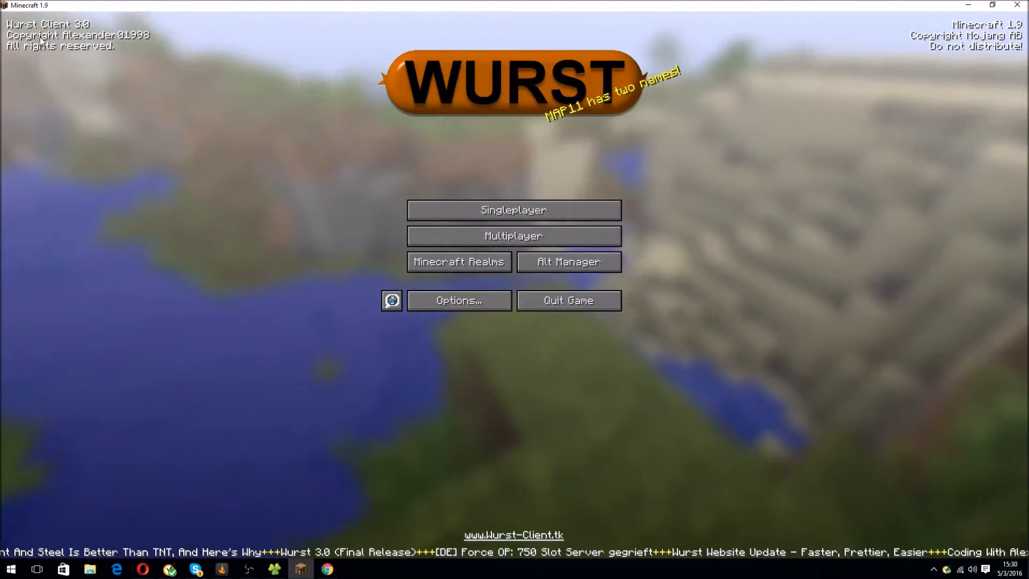
{"action": "left_click", "coordinate": [513, 235]}
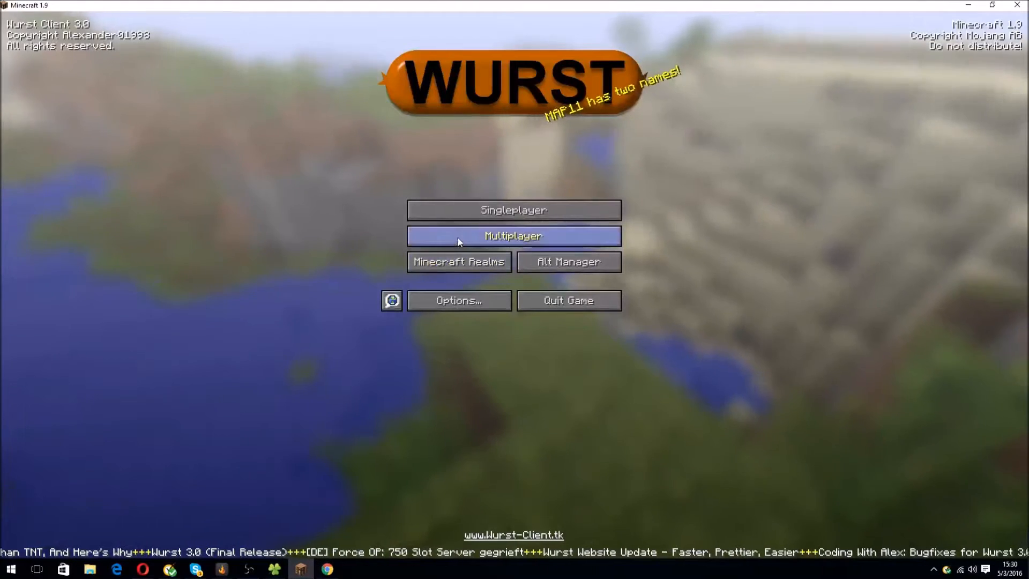
{"action": "left_click", "coordinate": [512, 210]}
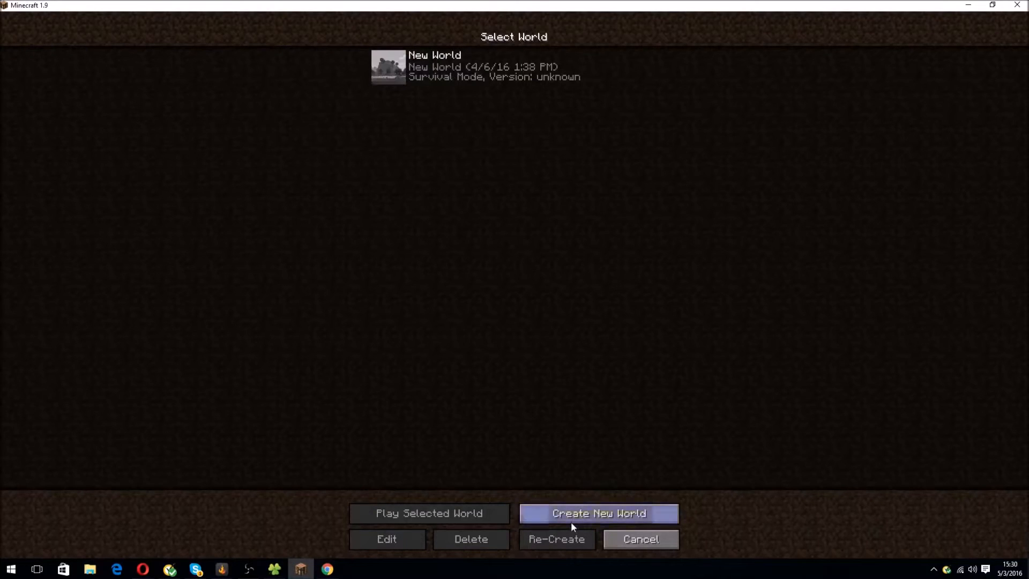
{"action": "left_click", "coordinate": [597, 513]}
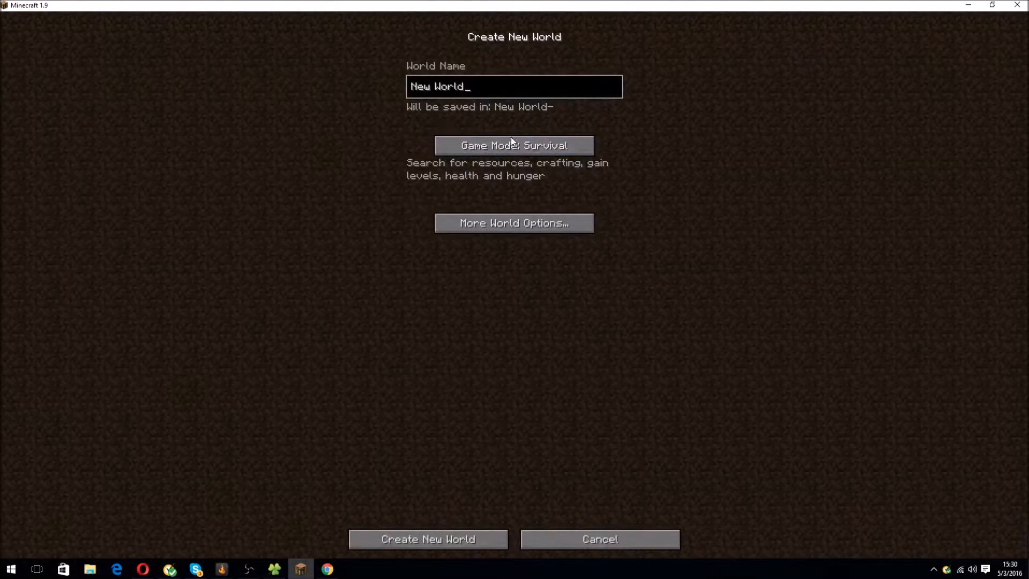
{"action": "left_click", "coordinate": [427, 538]}
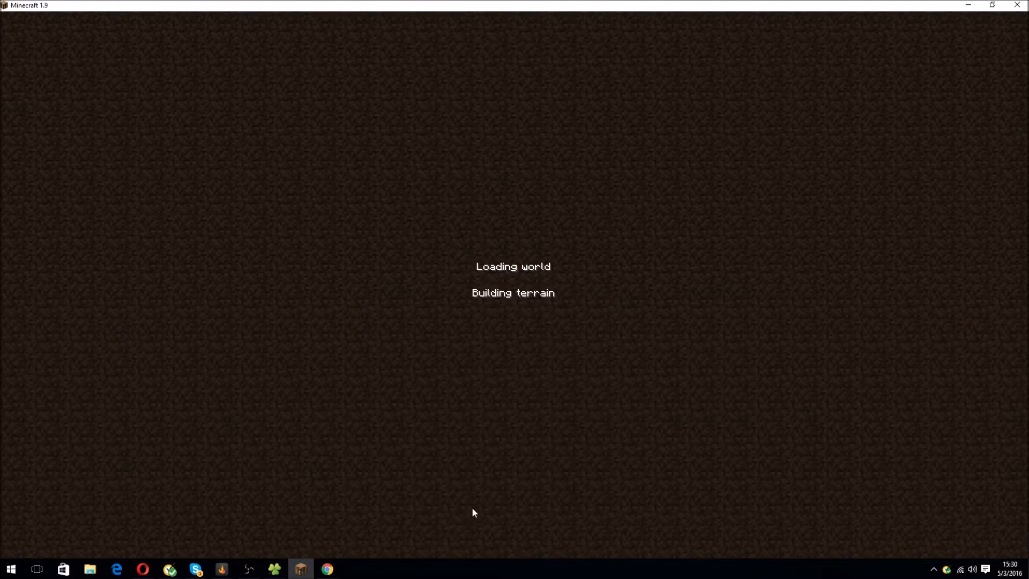
{"action": "mouse_move", "coordinate": [465, 450]}
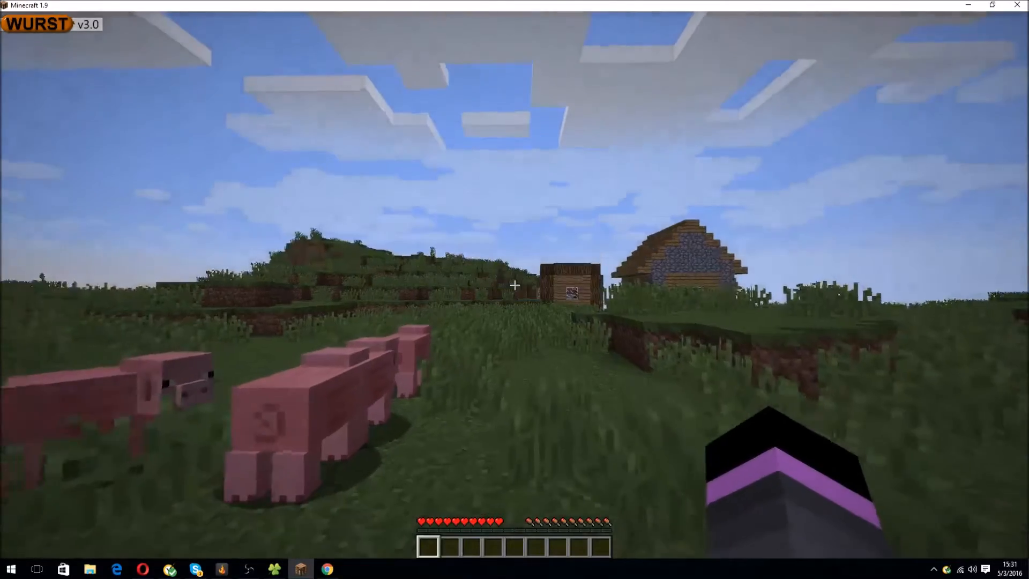
Browse the Wurst hack list, close it, and fly to a jungle lake.
{"action": "key", "text": "f3"}
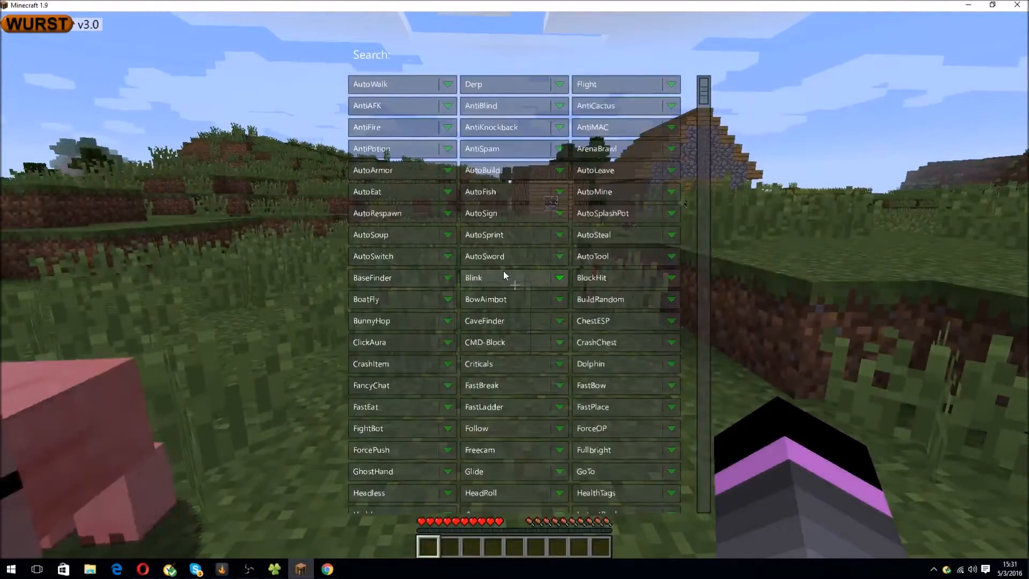
{"action": "key", "text": "Escape"}
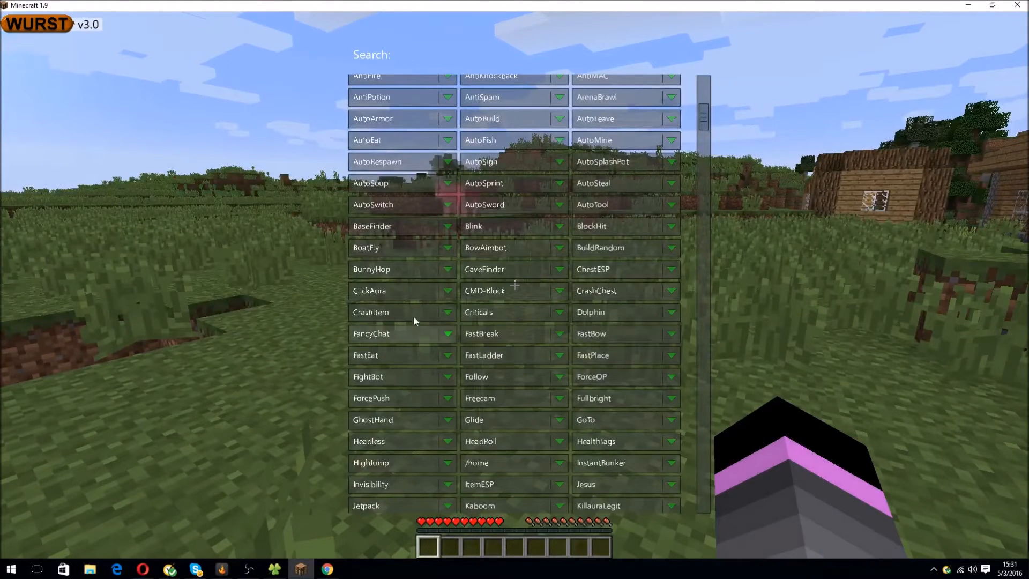
{"action": "type", "text": "f"}
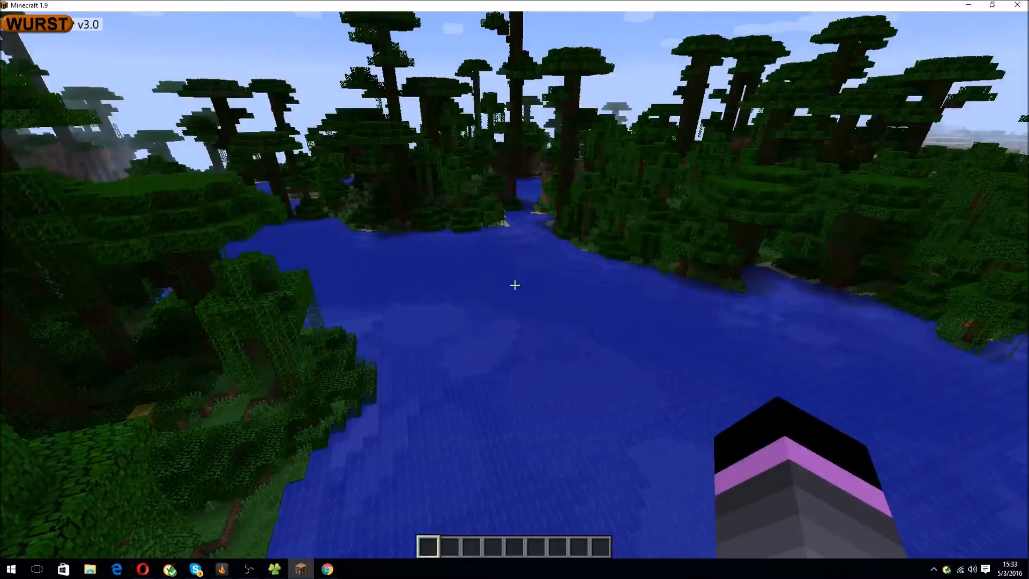
Search 'nu' in the Wurst hack list to enable Nuker and mine blocks.
{"action": "key", "text": "f3"}
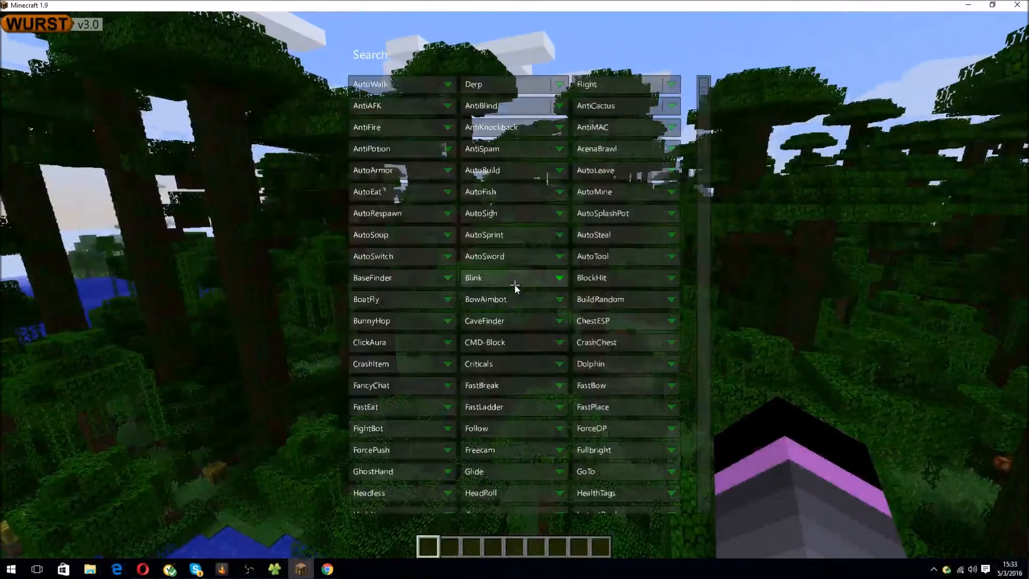
{"action": "type", "text": "nu"}
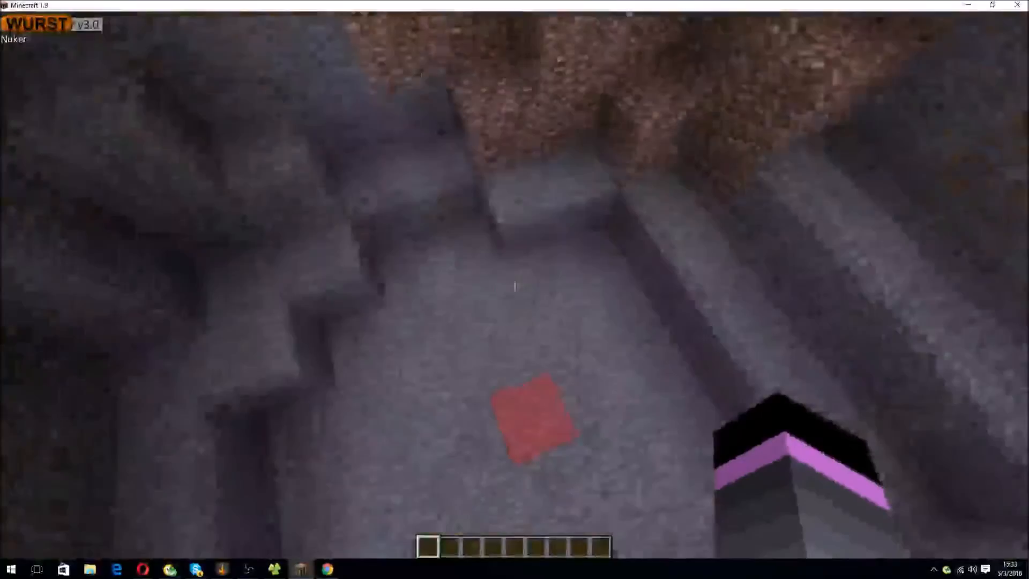
{"action": "mouse_move", "coordinate": [515, 286]}
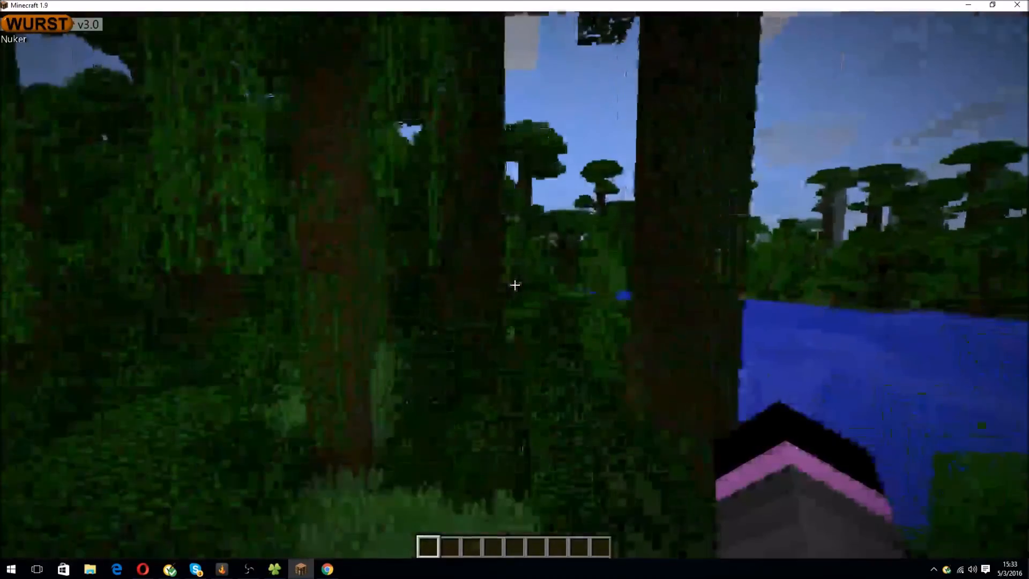
{"action": "mouse_move", "coordinate": [514, 285]}
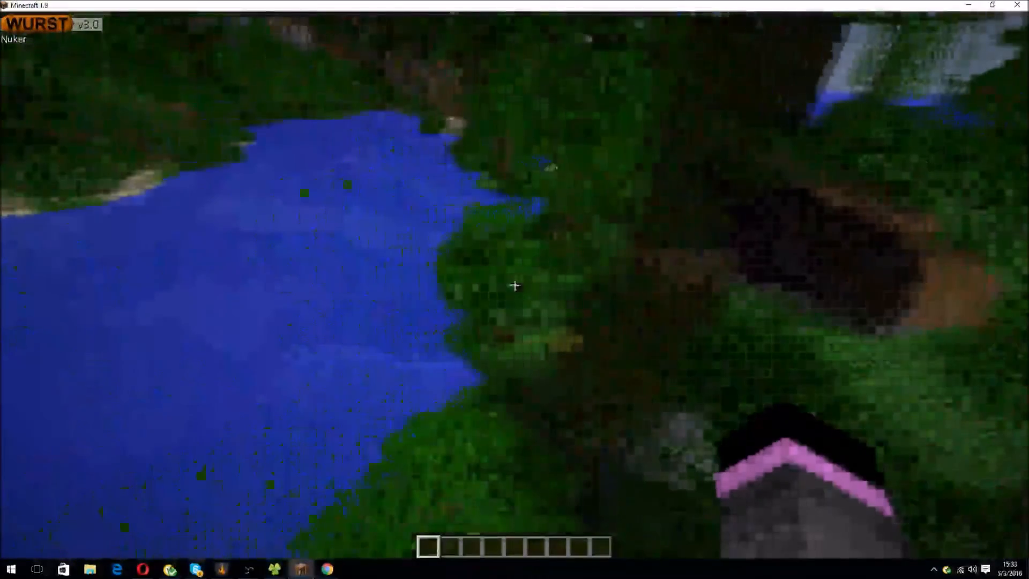